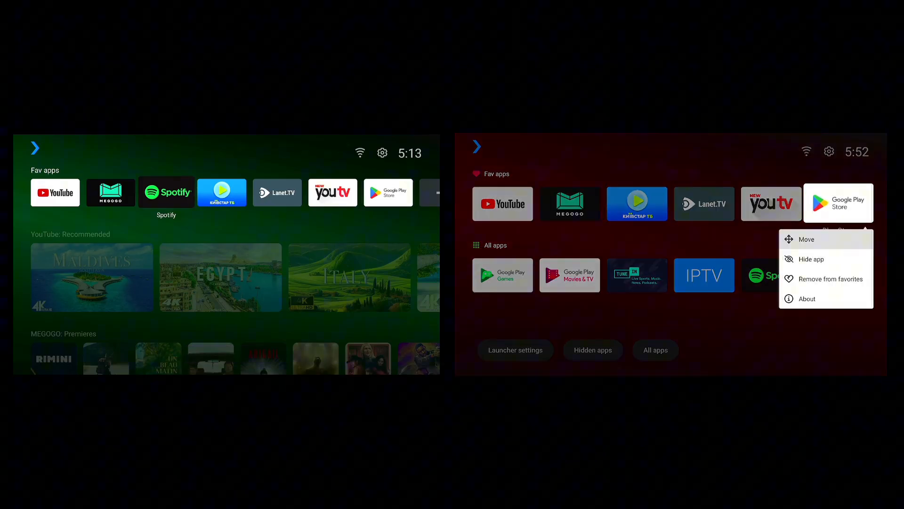
Pick Spotify from the Add app to favs tile's app list
left_click(810, 239)
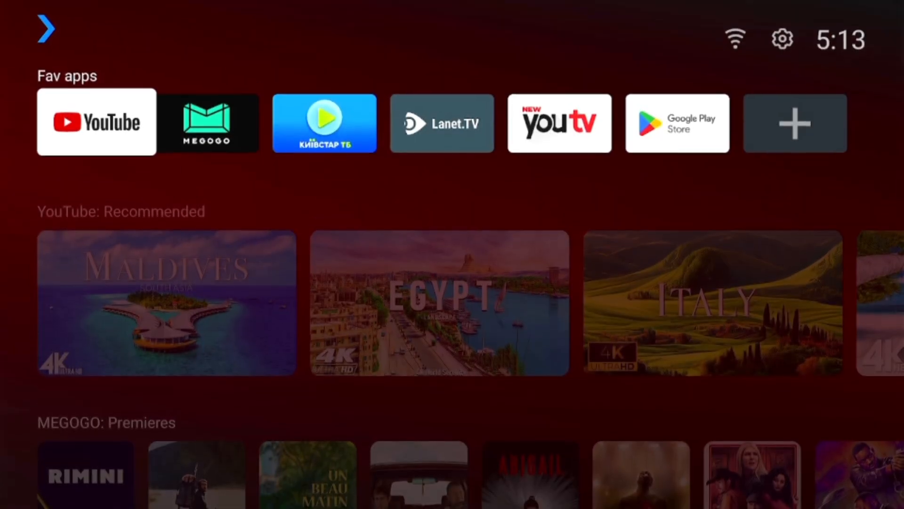
scroll("right", 3)
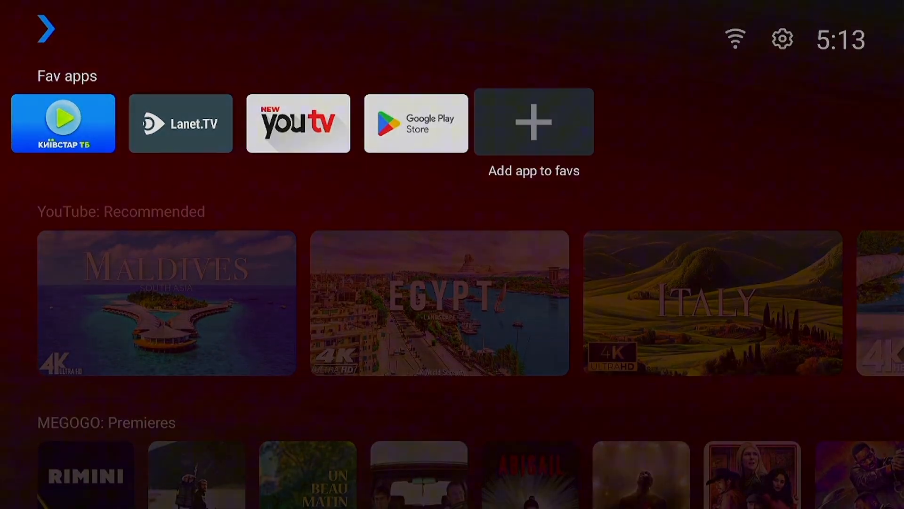
left_click(532, 122)
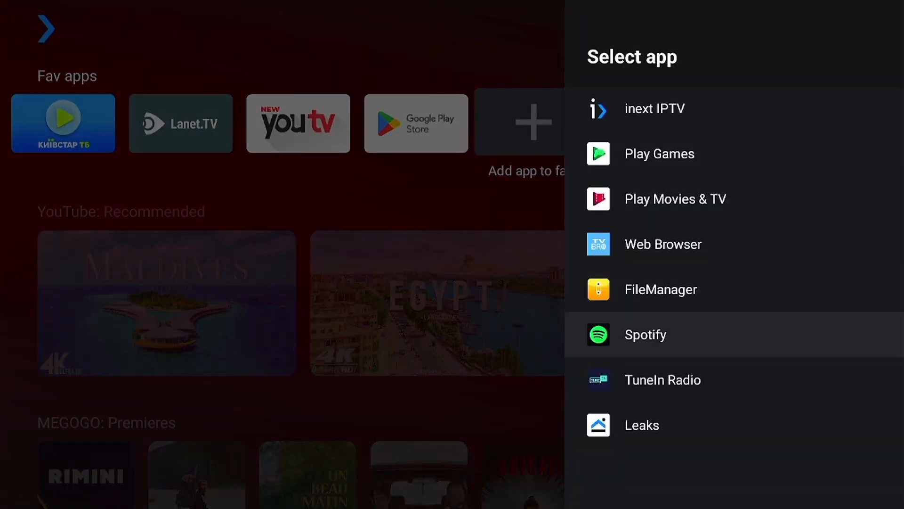
left_click(645, 335)
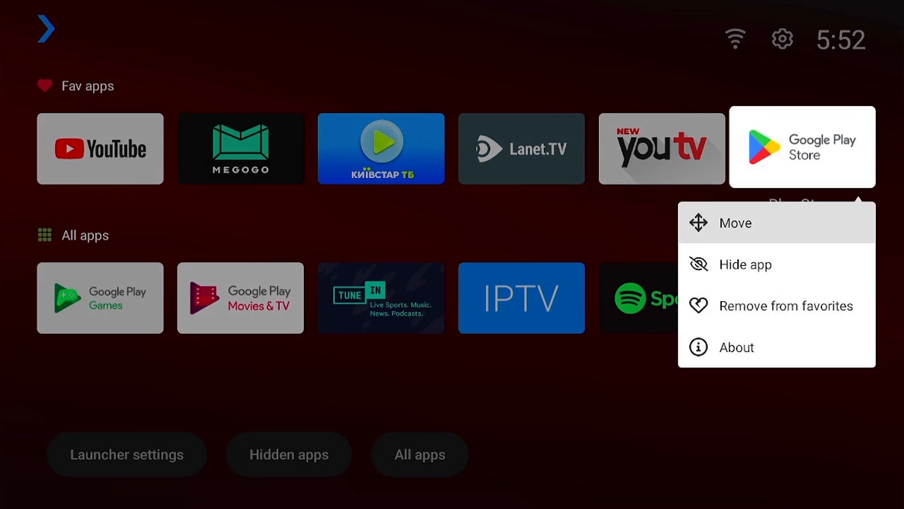
Shift the Google Play Store tile left so it sits right after MEGOGO
left_click(735, 223)
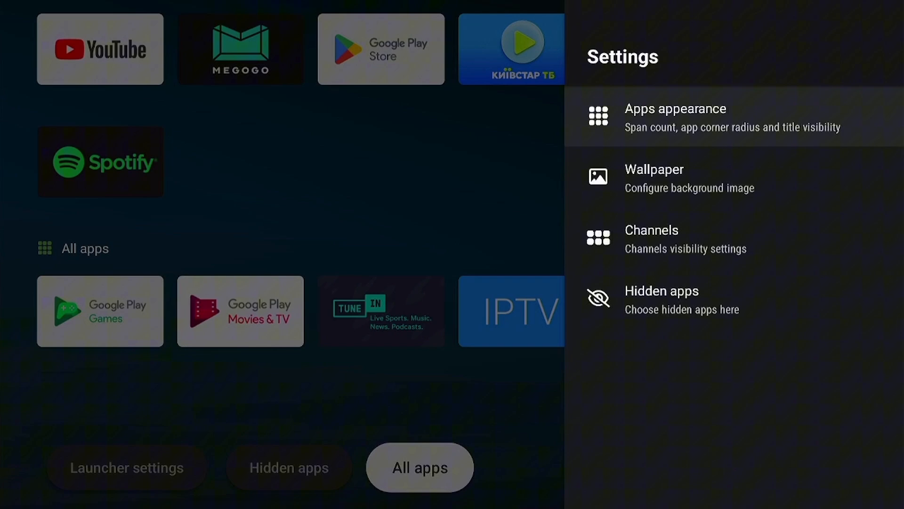
left_click(674, 117)
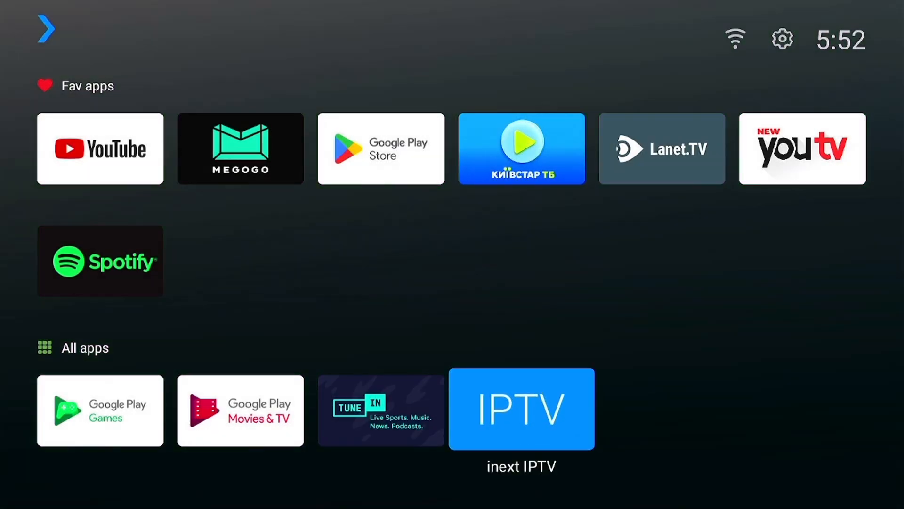
scroll("down", 3)
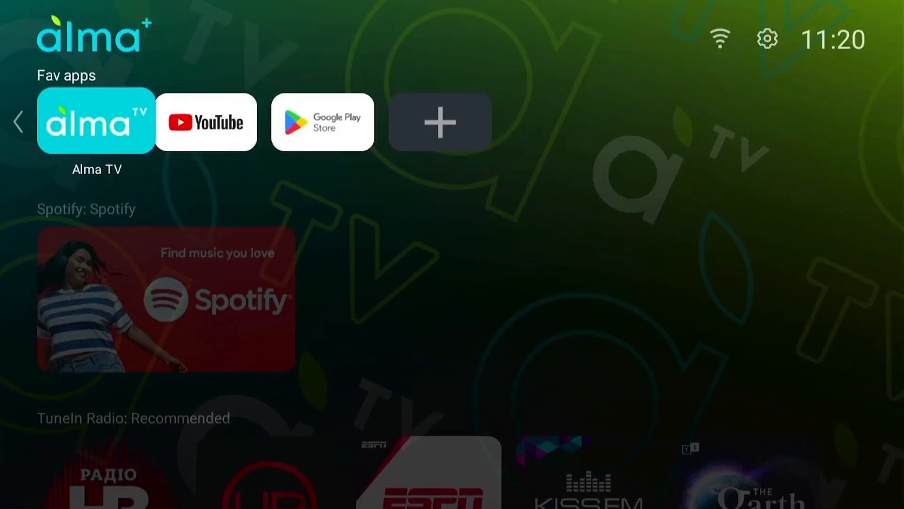
Go to Launcher settings > Apps appearance and select App corner radius
left_click(719, 38)
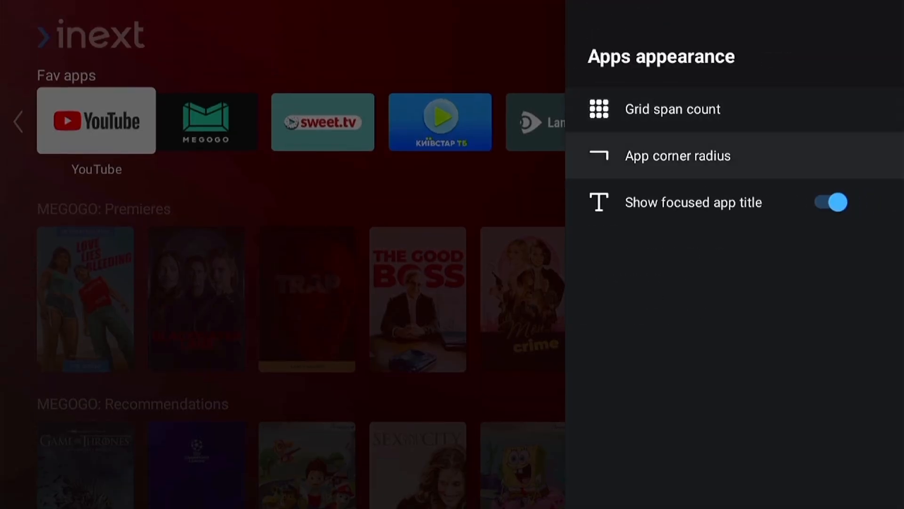
left_click(678, 155)
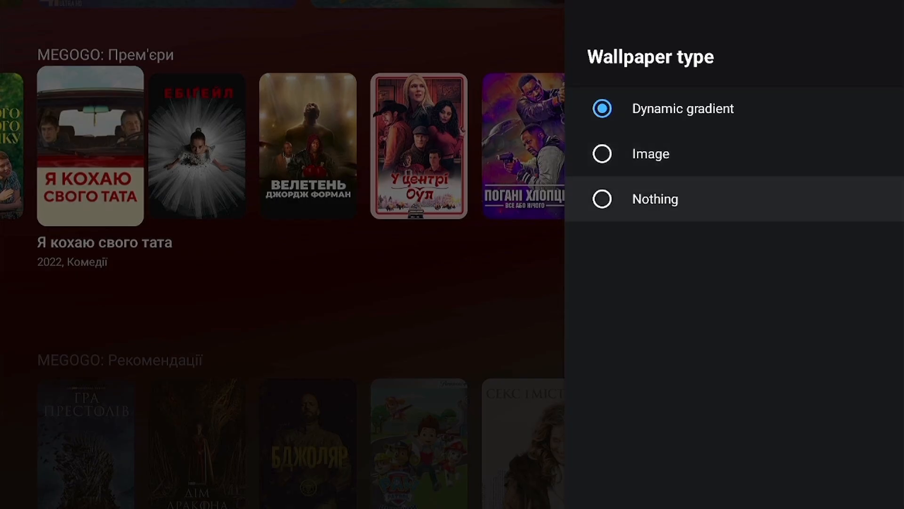
Back out of the wallpaper type options and open Launcher settings from the home screen
key("Back")
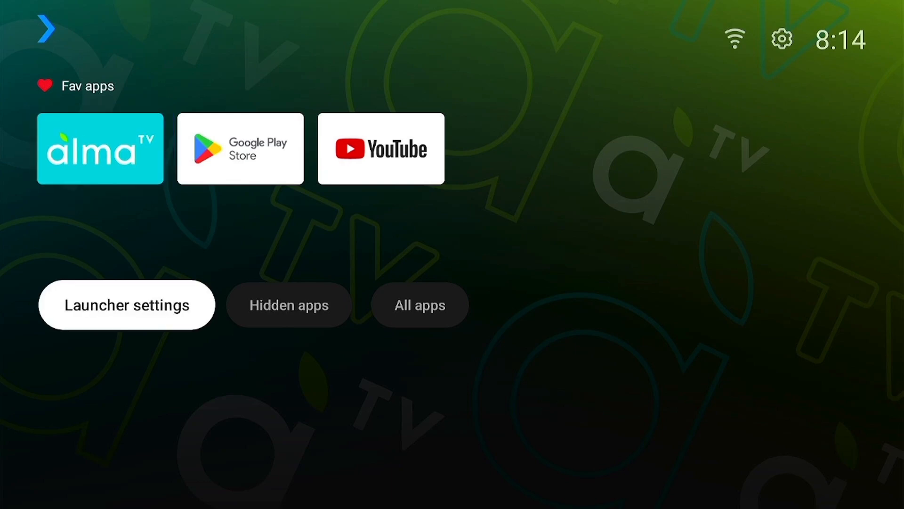
left_click(126, 305)
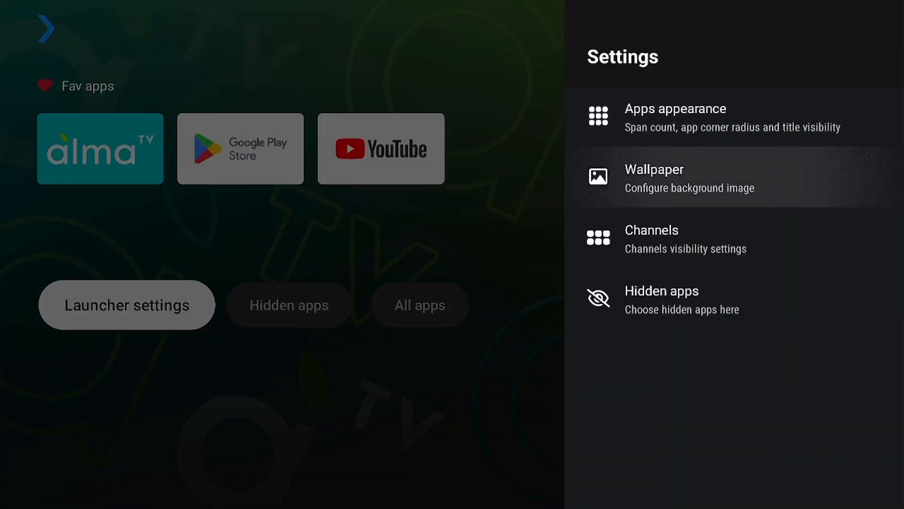